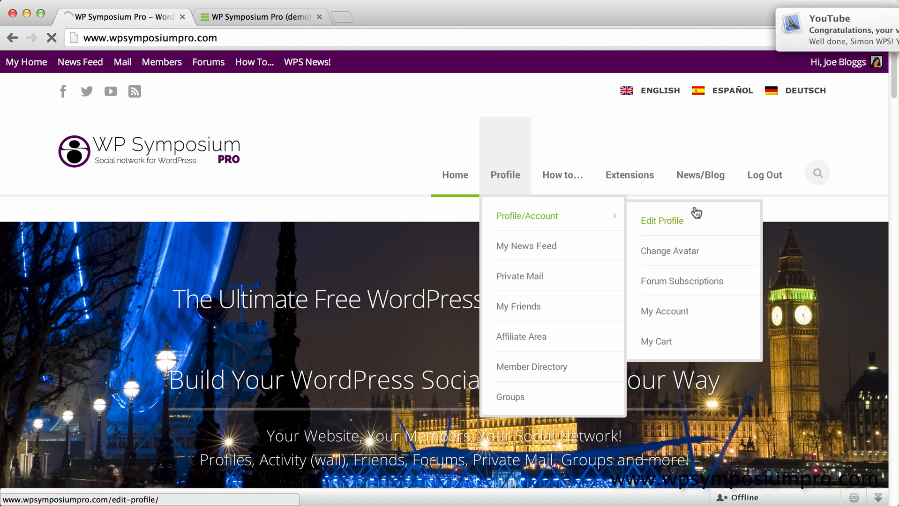
Show My Account with no active subscriptions and the three available downloads.
left_click(665, 312)
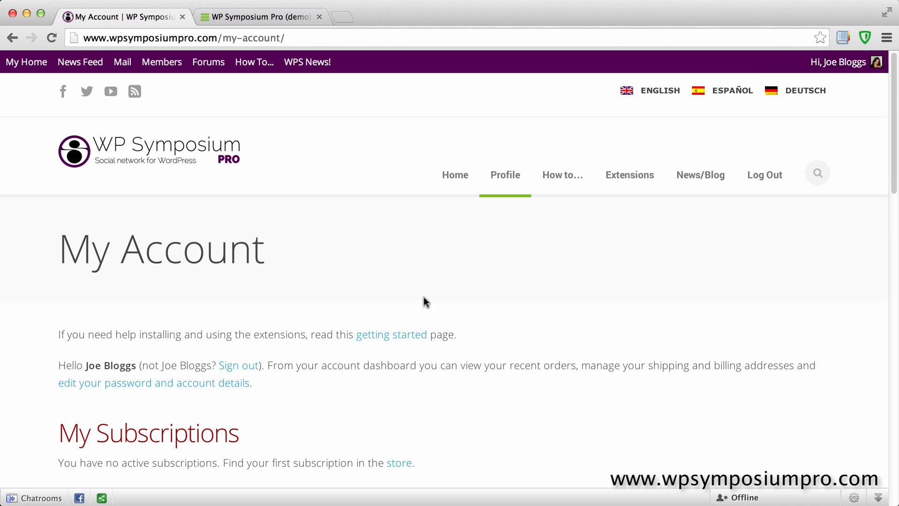
scroll("down", 3)
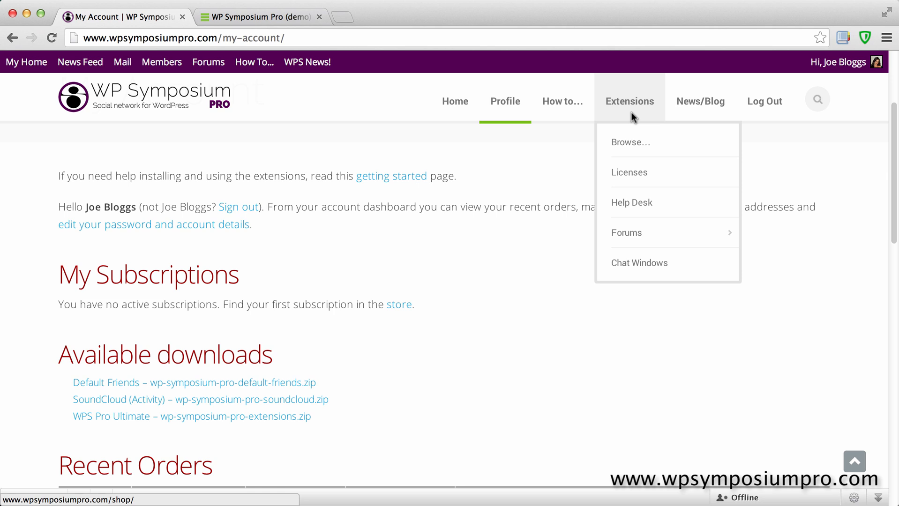
Go to the Licenses pricing page and choose Get it! under the Ultimate plan.
left_click(630, 172)
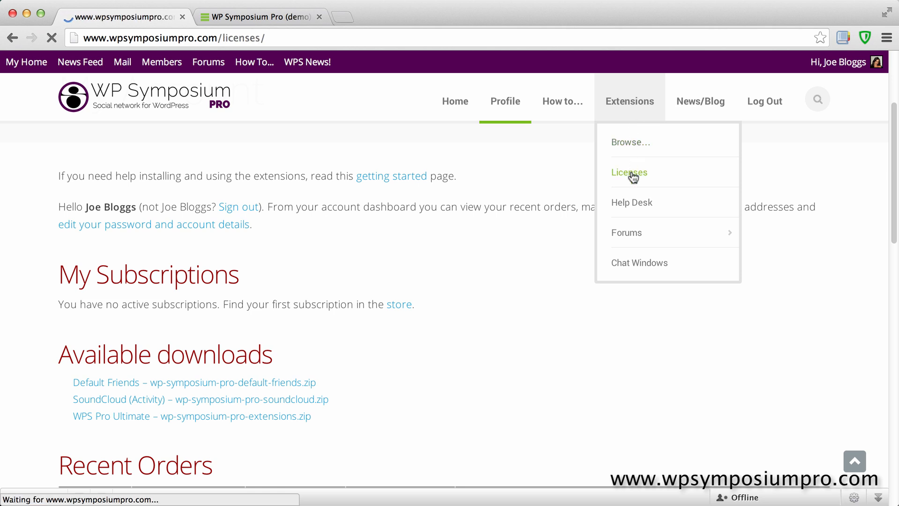
left_click(629, 172)
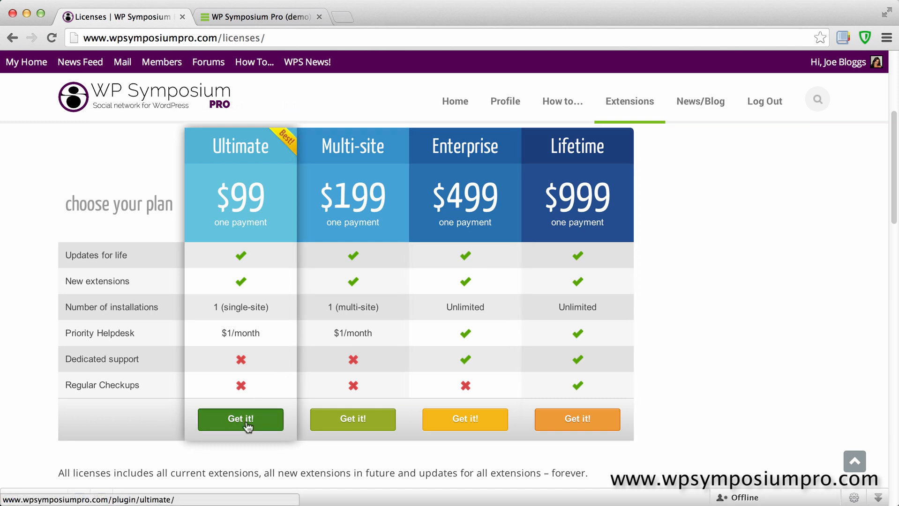
left_click(241, 420)
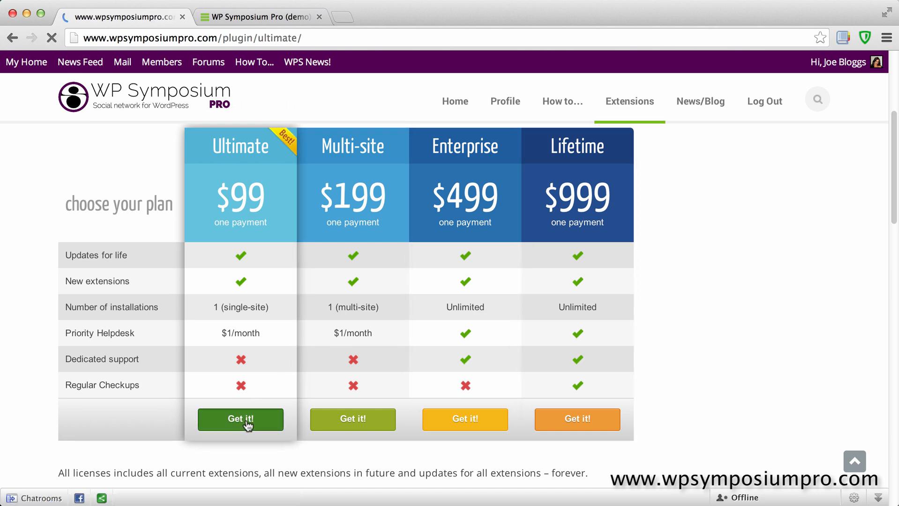
left_click(240, 420)
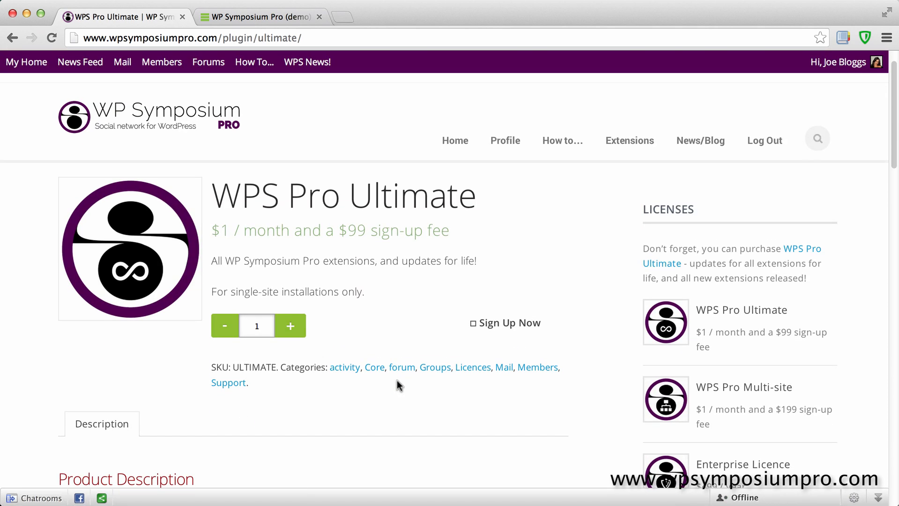
Sign up to add WPS Pro Ultimate to the cart and view the Cart page.
left_click(509, 324)
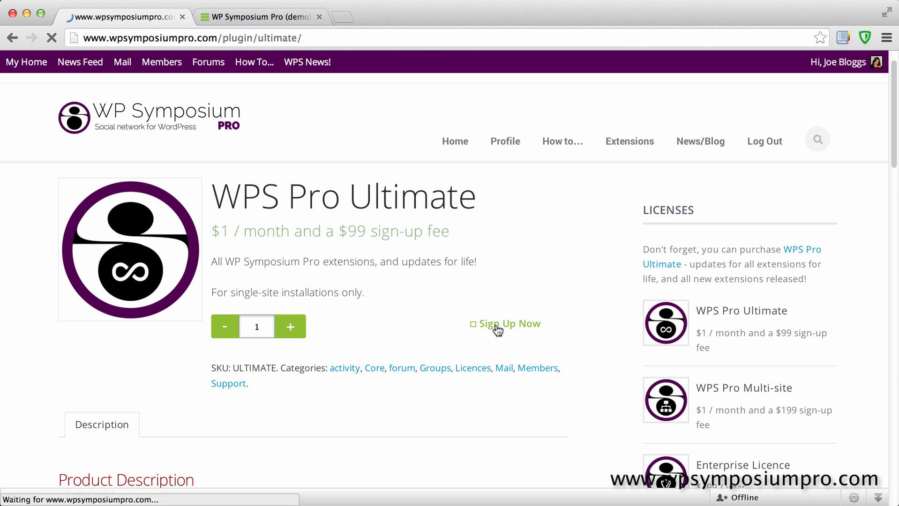
left_click(504, 324)
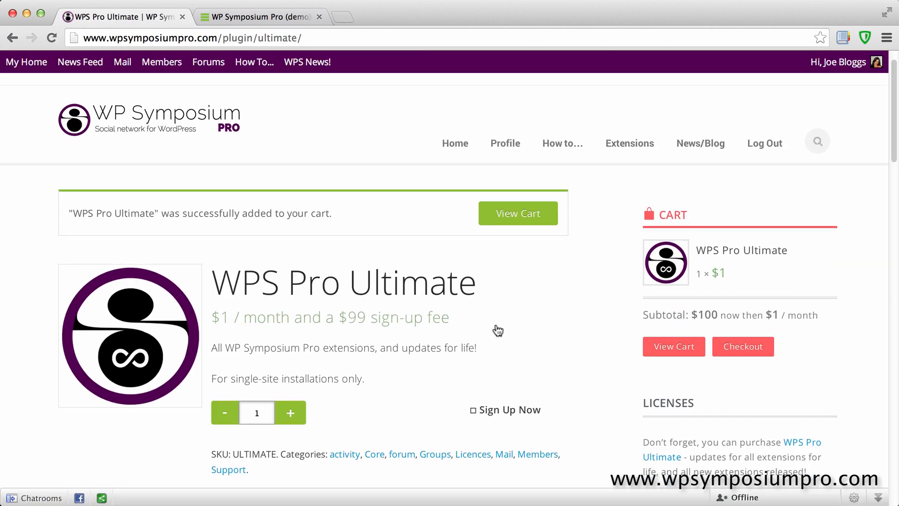
left_click(518, 212)
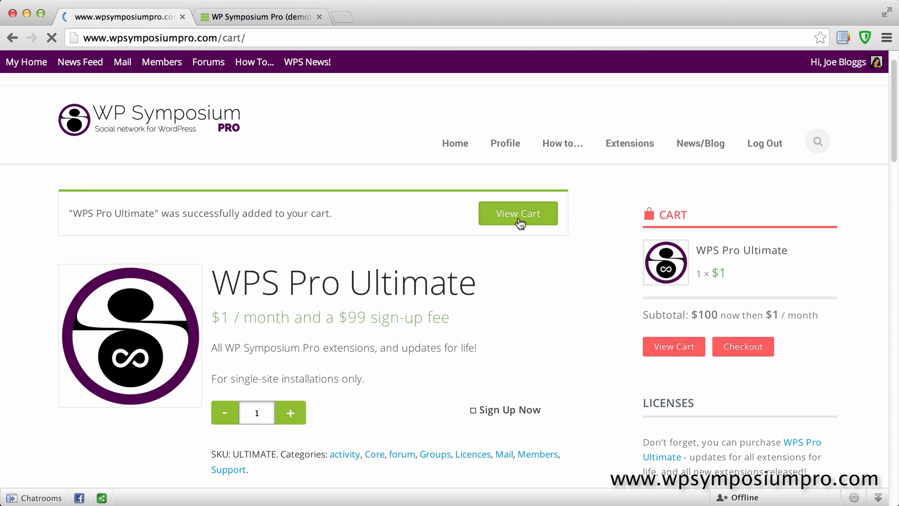
left_click(517, 213)
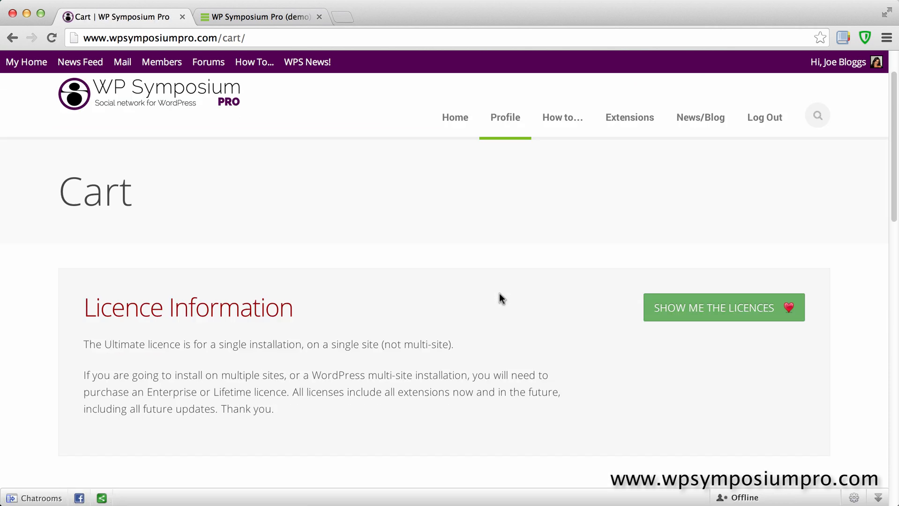
scroll("down", 3)
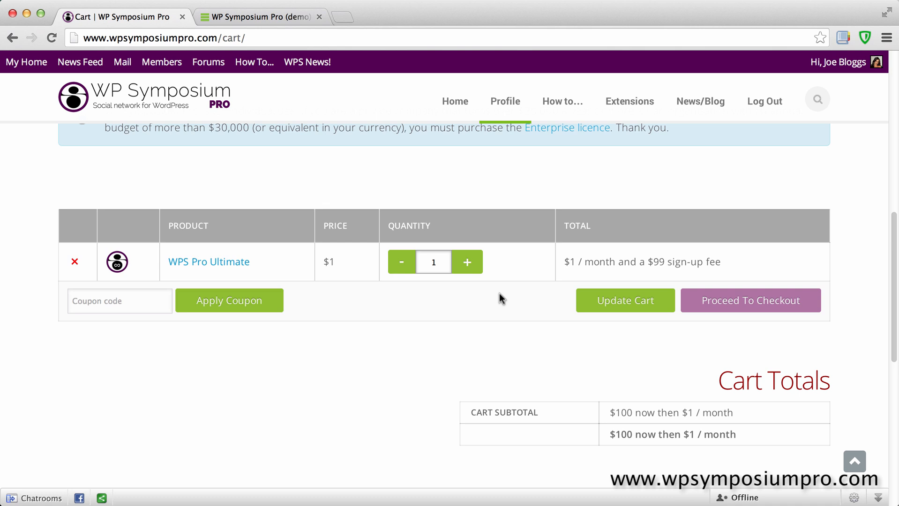
mouse_move(515, 296)
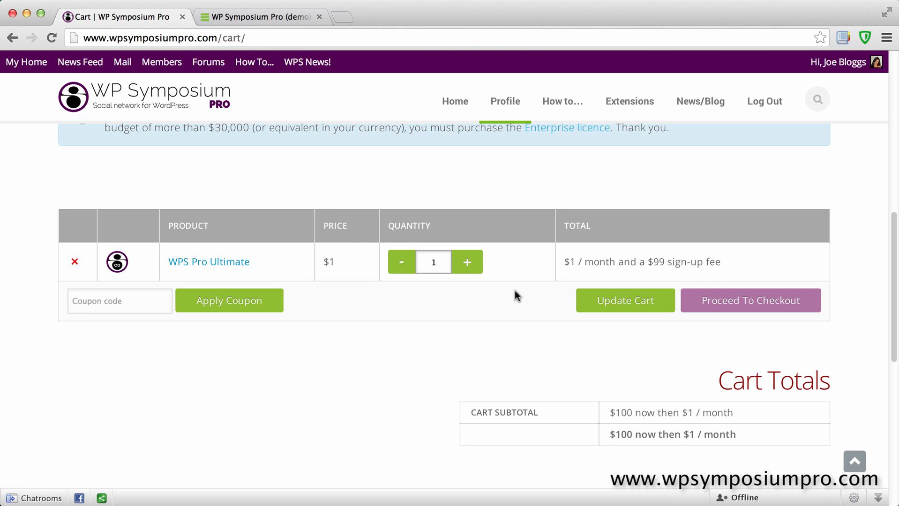
mouse_move(513, 305)
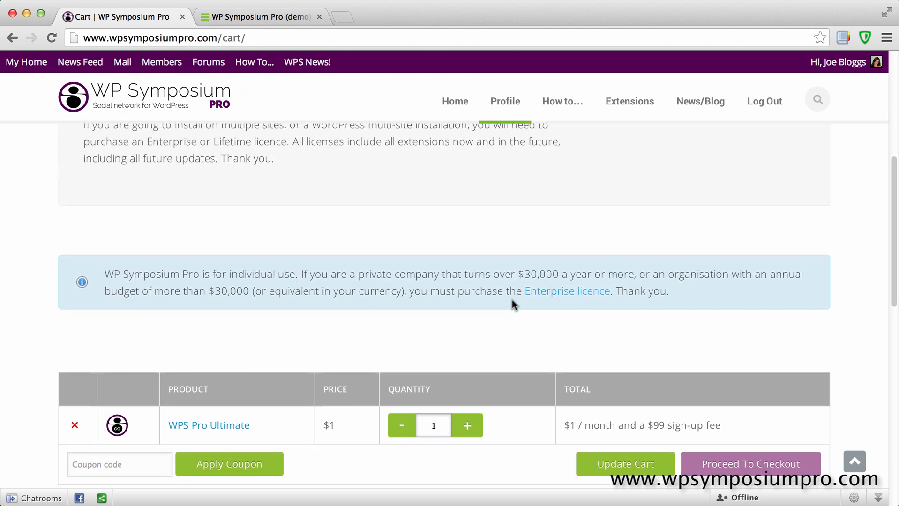
left_click(504, 101)
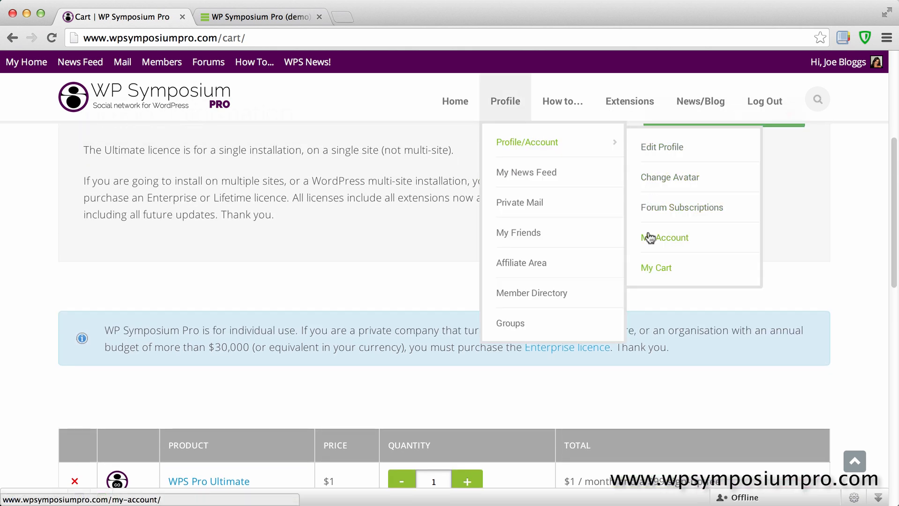
left_click(665, 237)
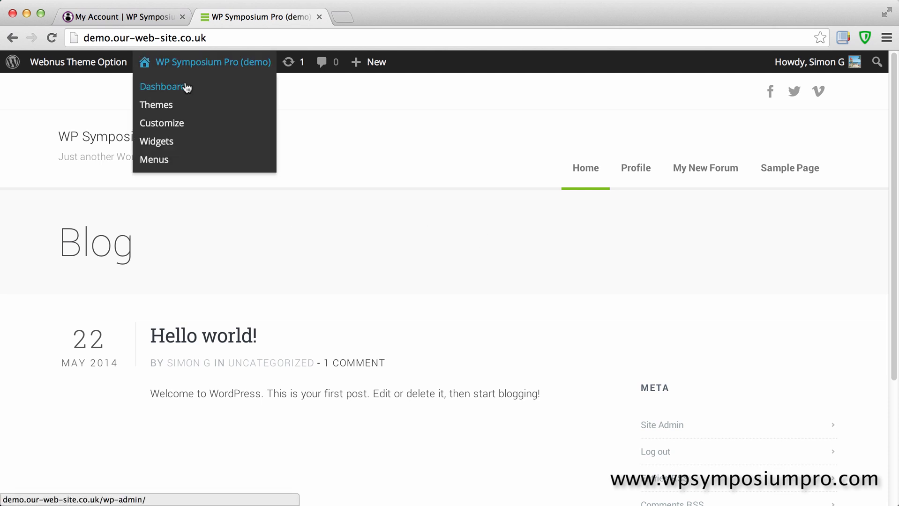
Enter the demo site's Dashboard, view installed Plugins and go to Add New.
left_click(163, 86)
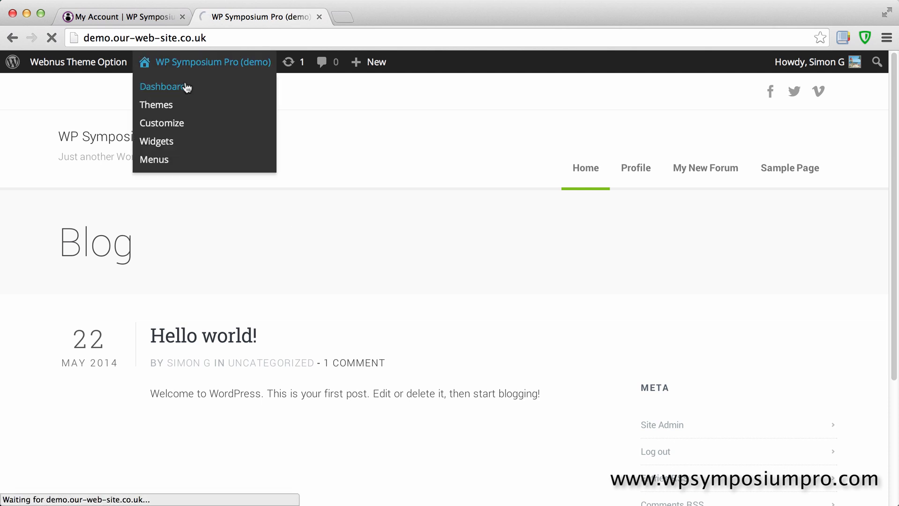
left_click(165, 87)
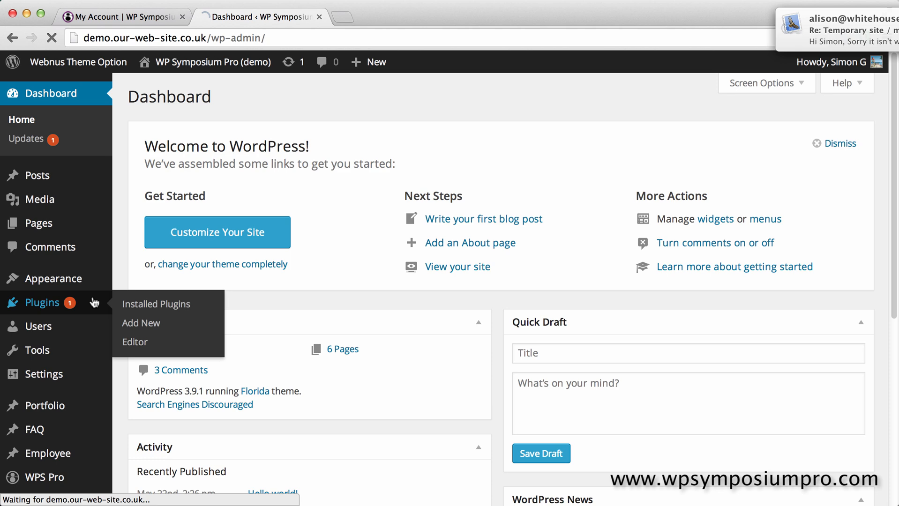
left_click(155, 304)
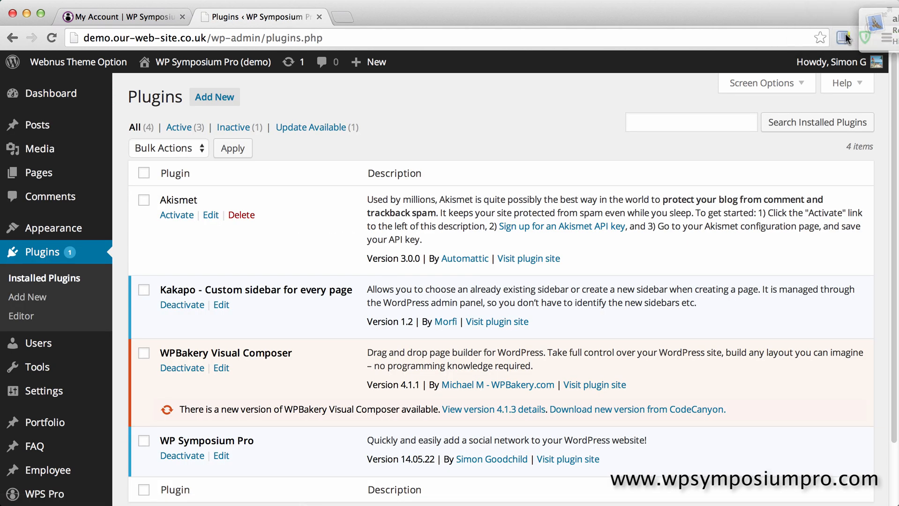
scroll("down", 3)
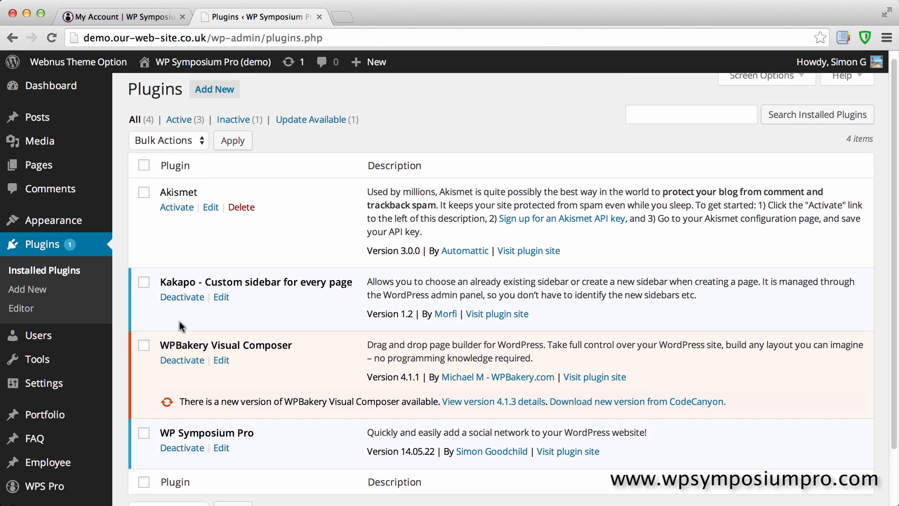
left_click(214, 89)
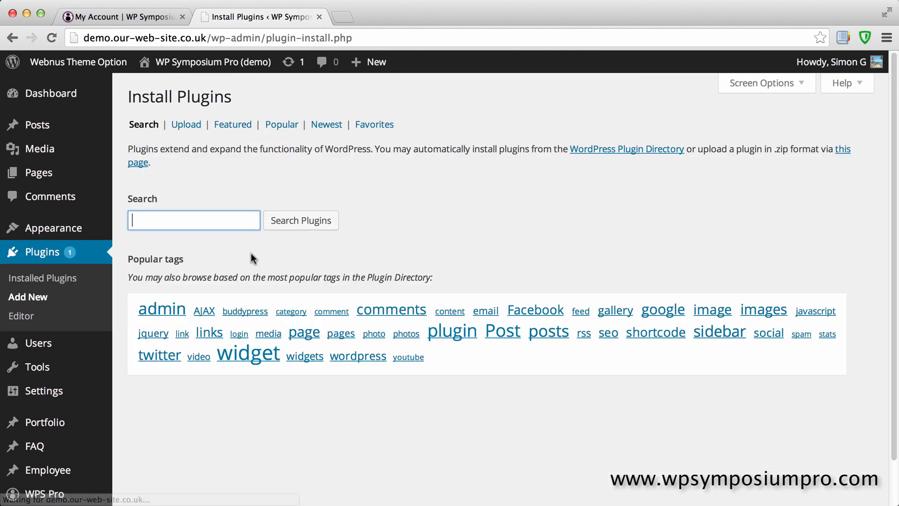
Choose wp-symposium-pro-extensions.zip from Downloads as the plugin to upload.
left_click(186, 125)
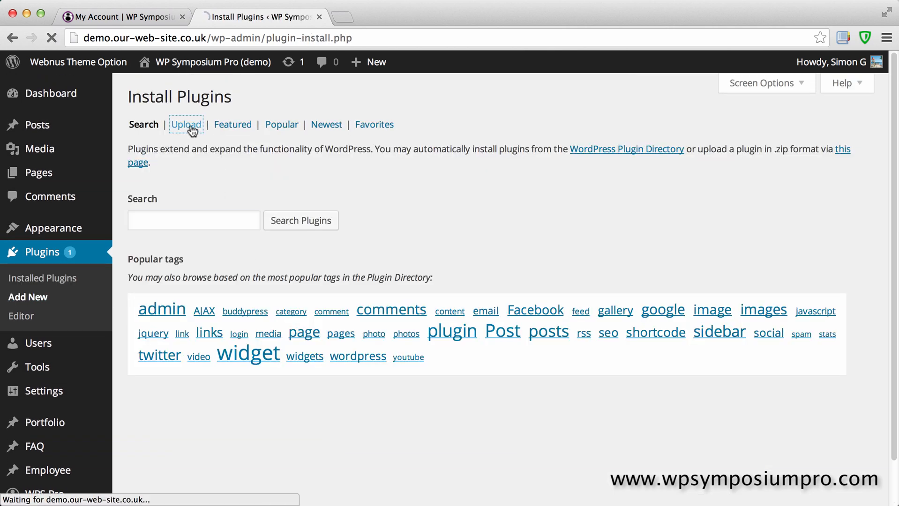
left_click(186, 125)
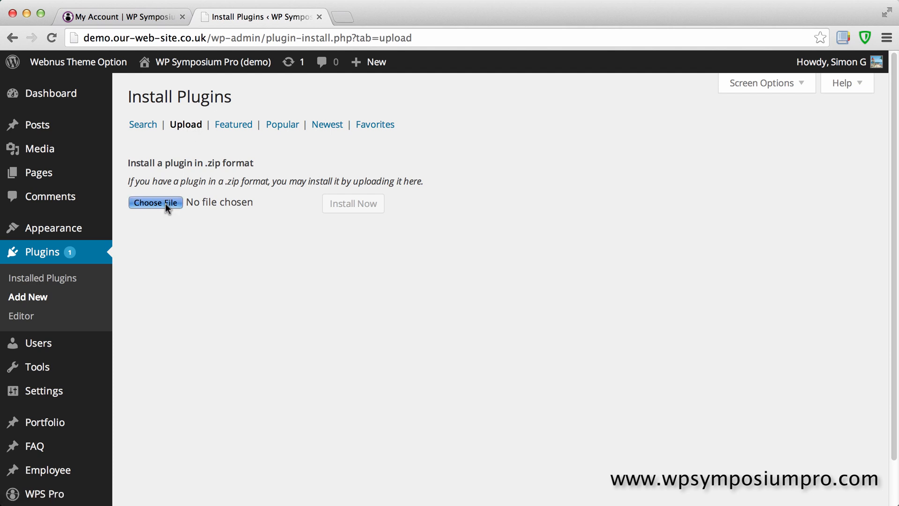
left_click(154, 202)
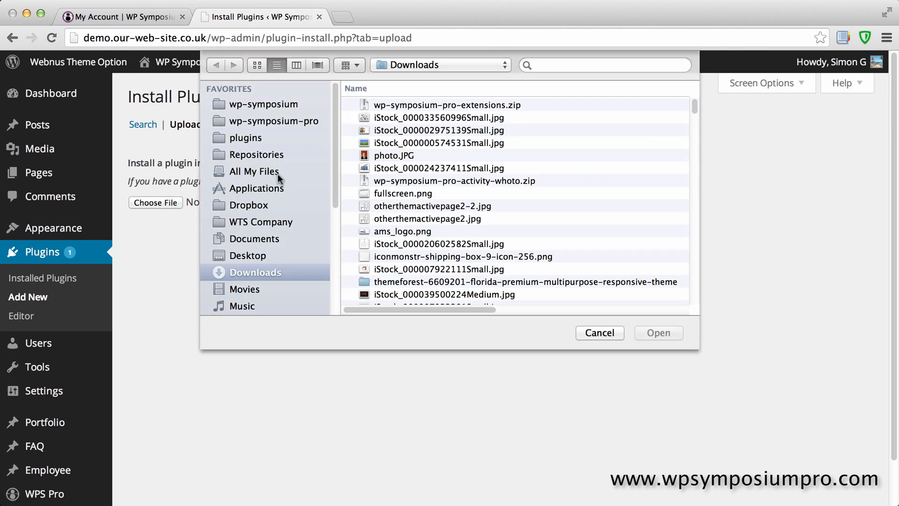
left_click(446, 104)
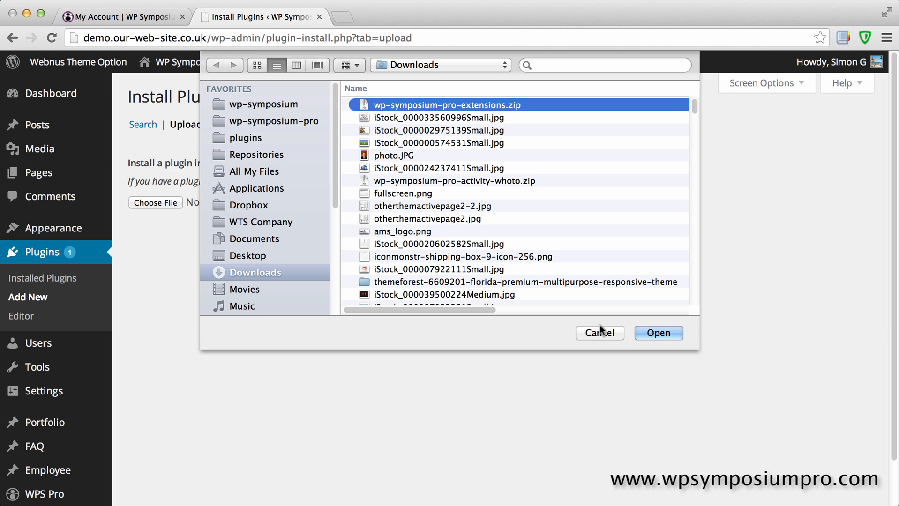
left_click(658, 333)
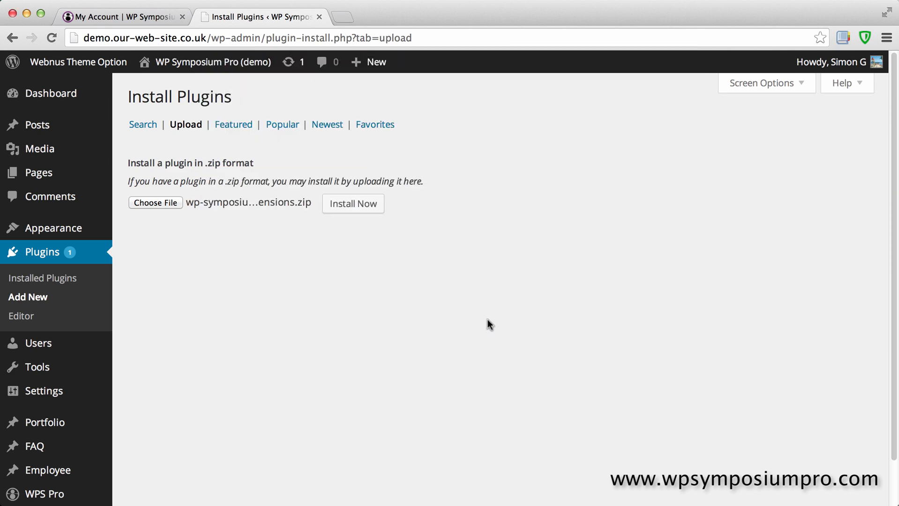
Install the uploaded extensions plugin with Install Now.
left_click(353, 204)
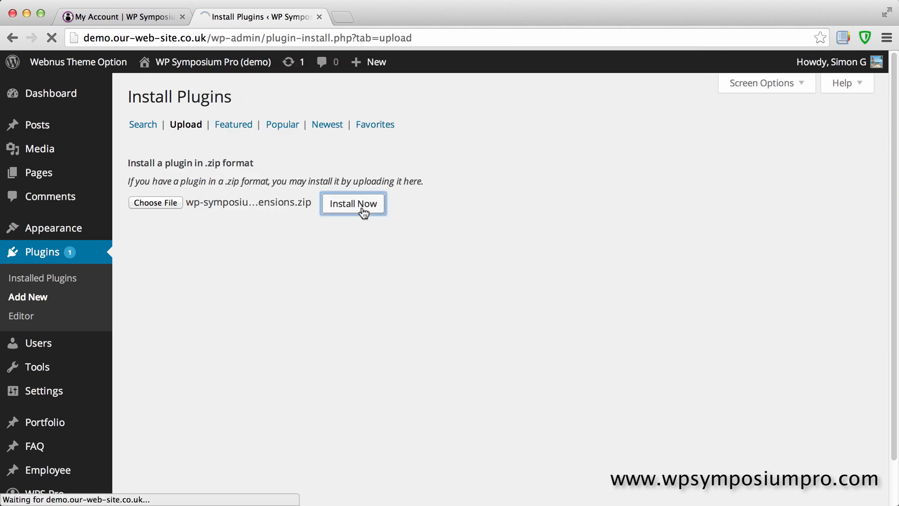
left_click(354, 204)
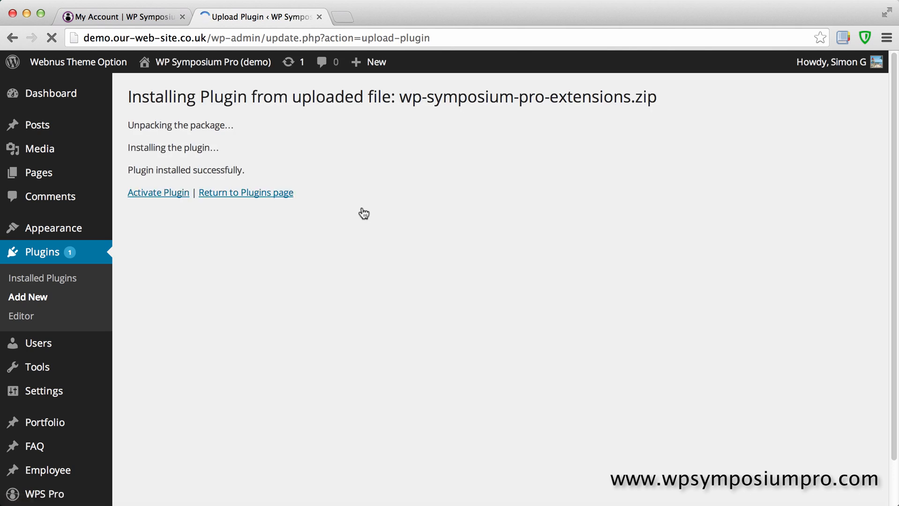
Activate WP Symposium Pro (Extensions) and check it shows a Deactivate link in Plugins.
left_click(158, 193)
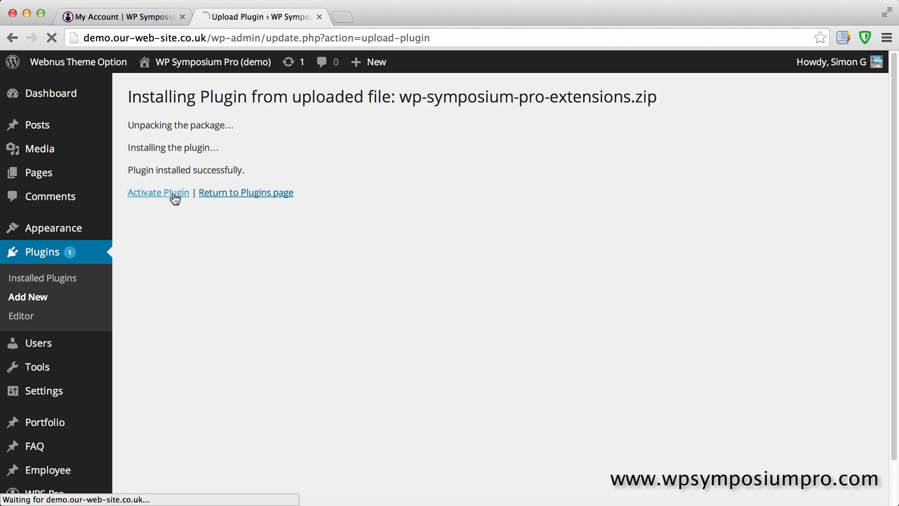
left_click(159, 192)
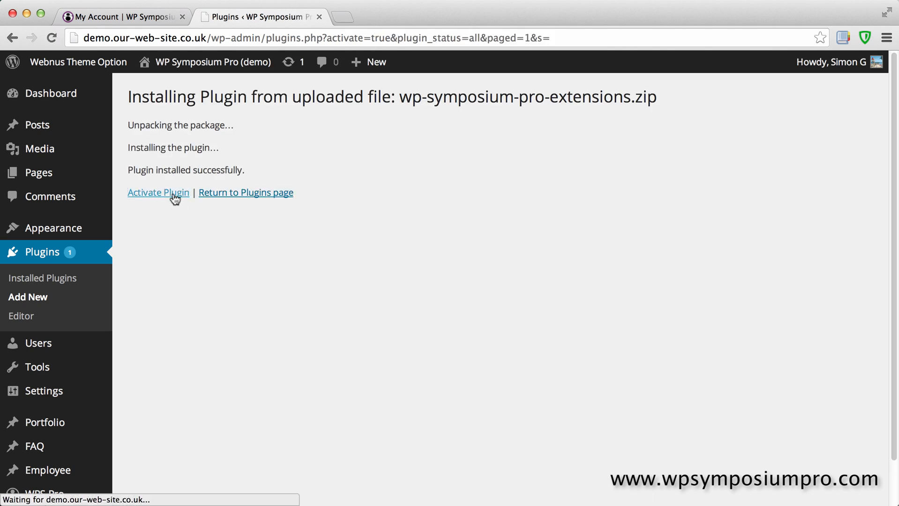
left_click(158, 192)
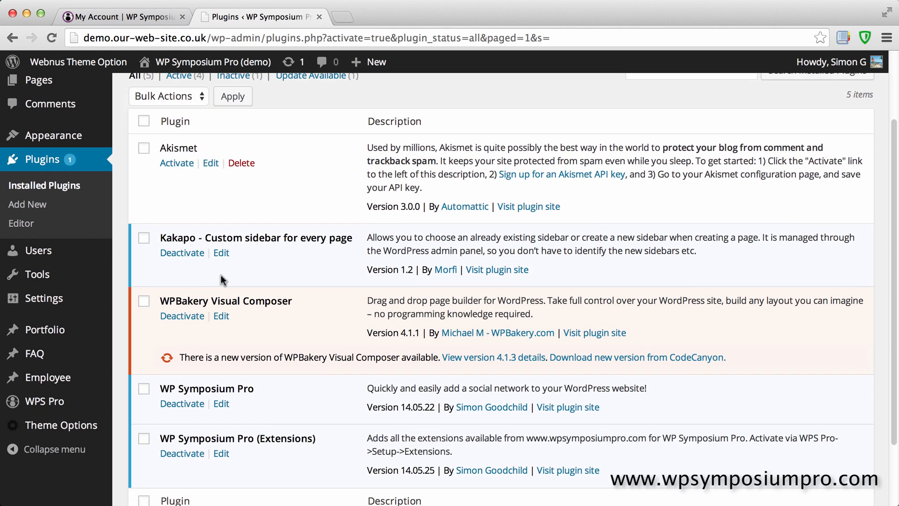
scroll("down", 3)
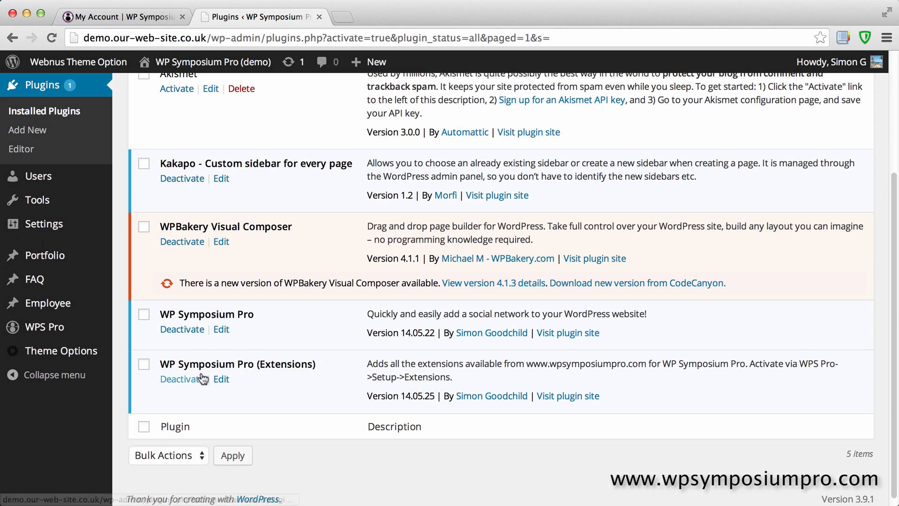
mouse_move(43, 379)
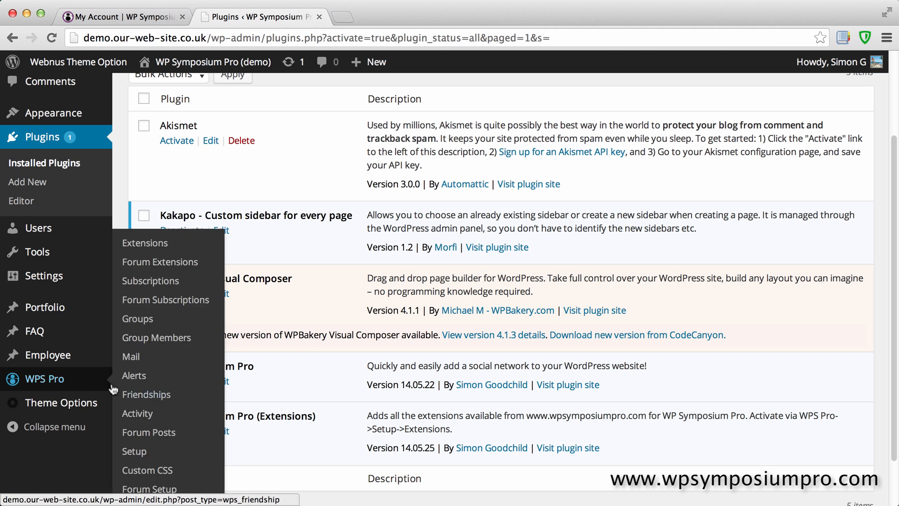
Go to WPS Pro Setup and expand the Extensions section with all checkboxes unticked.
left_click(134, 452)
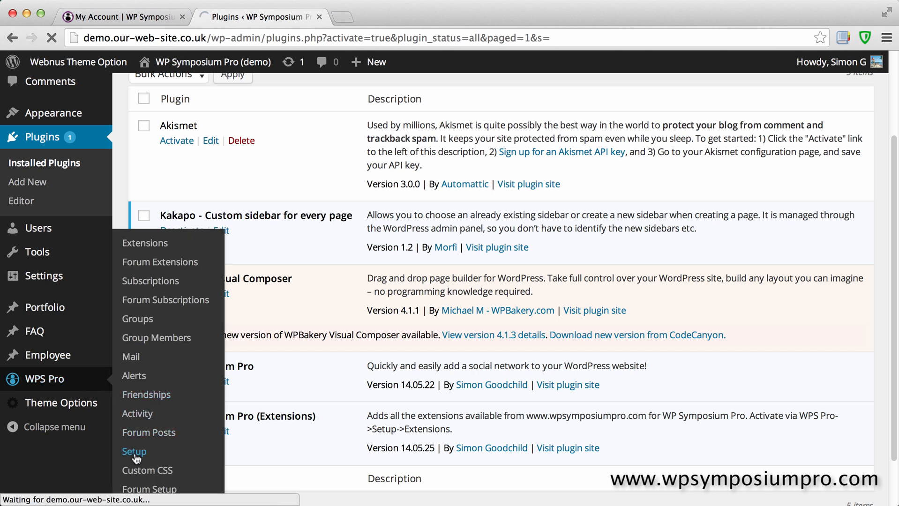
left_click(134, 452)
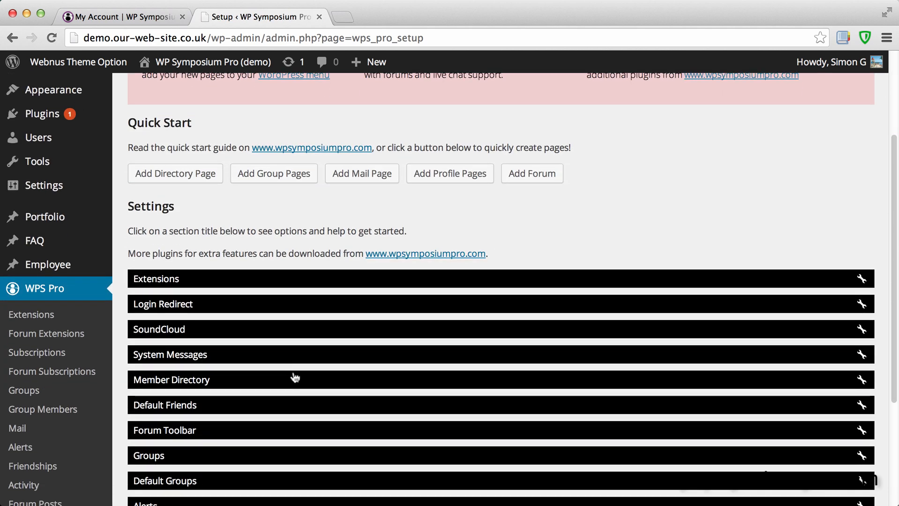
left_click(156, 278)
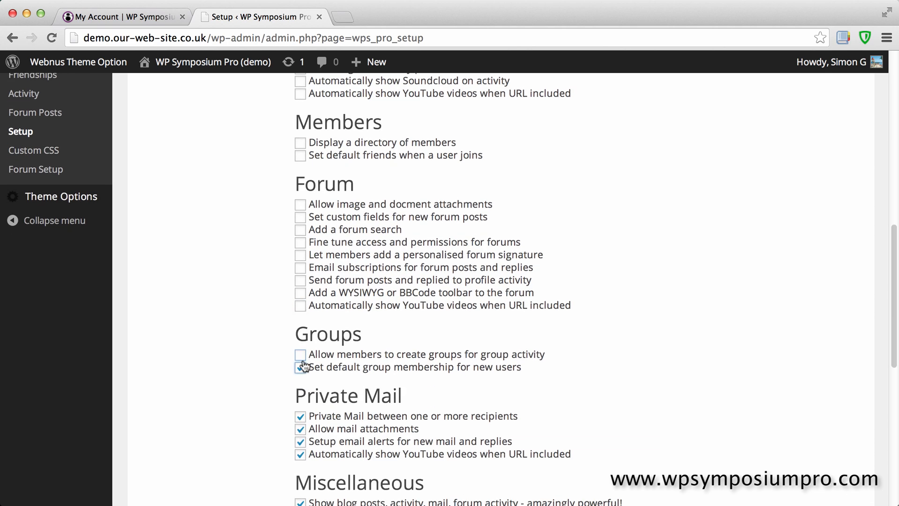
scroll("down", 3)
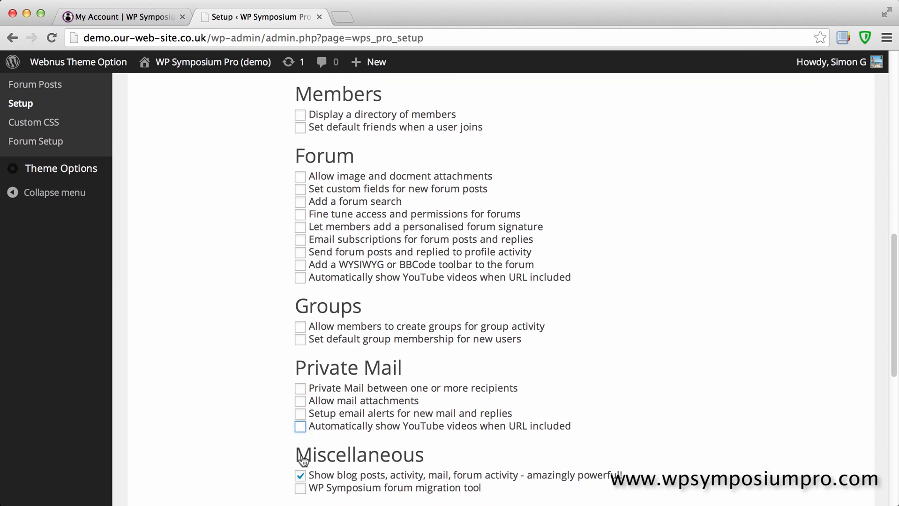
scroll("down", 3)
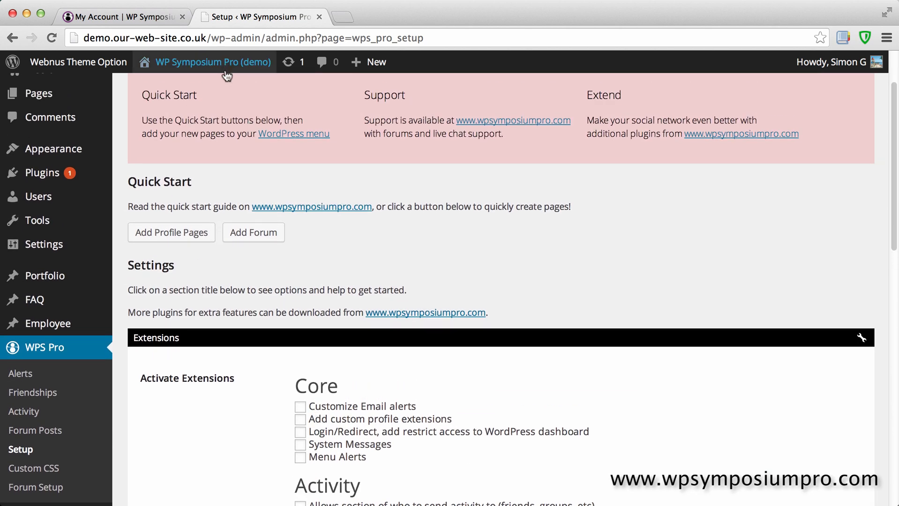
left_click(210, 62)
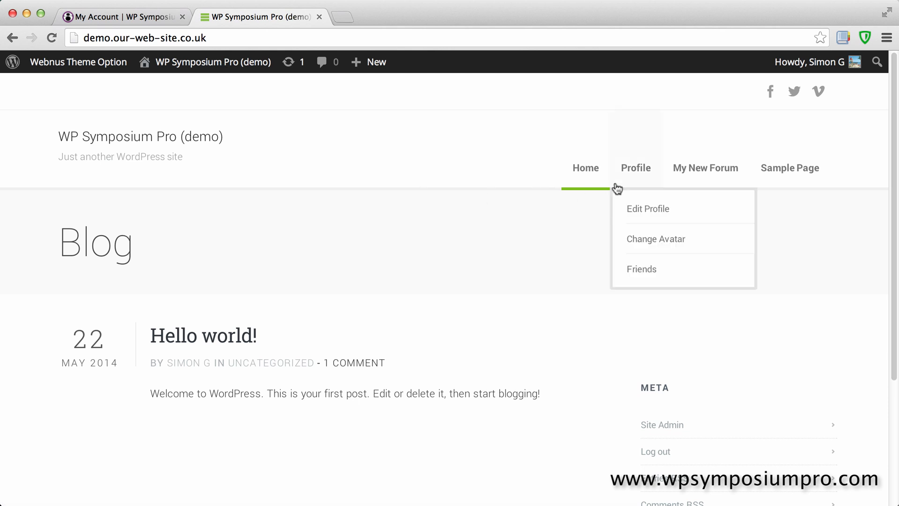
left_click(635, 168)
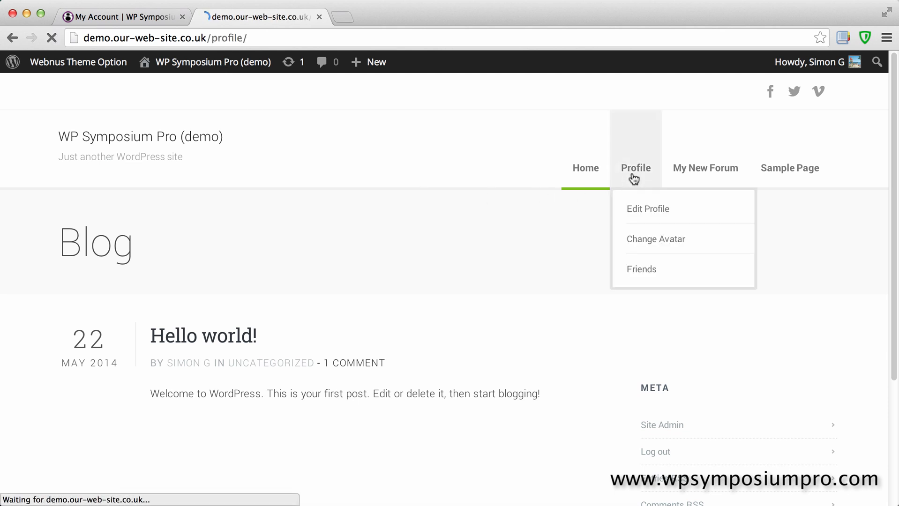
left_click(636, 168)
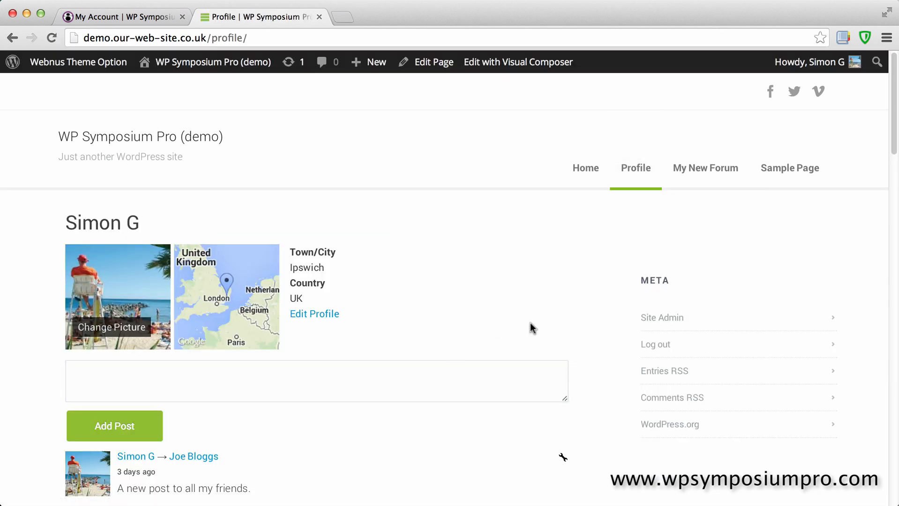
left_click(317, 380)
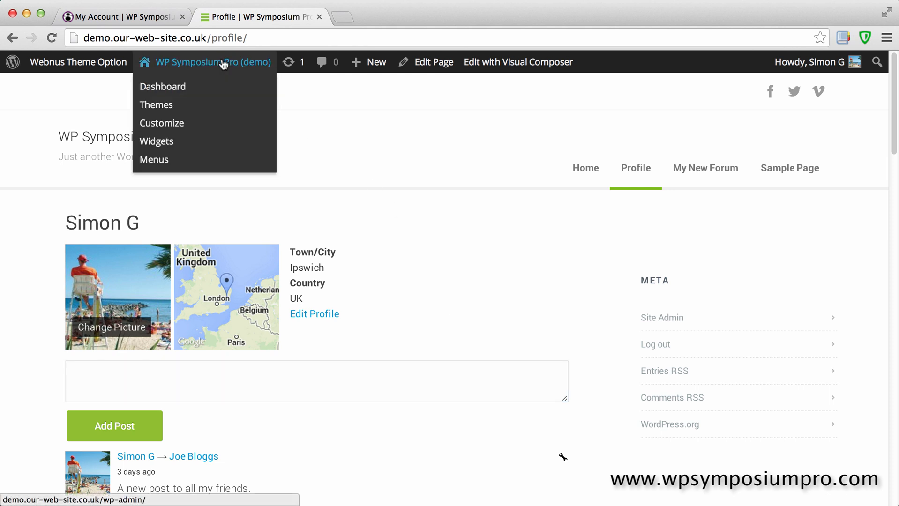
left_click(163, 86)
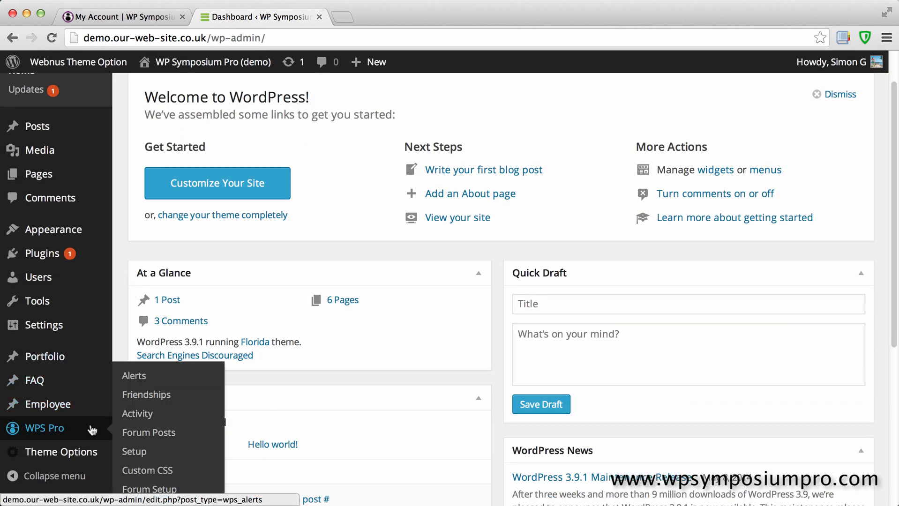
In WPS Pro Setup expand Extensions for the activity recipients option, then visit the Blog home.
left_click(134, 452)
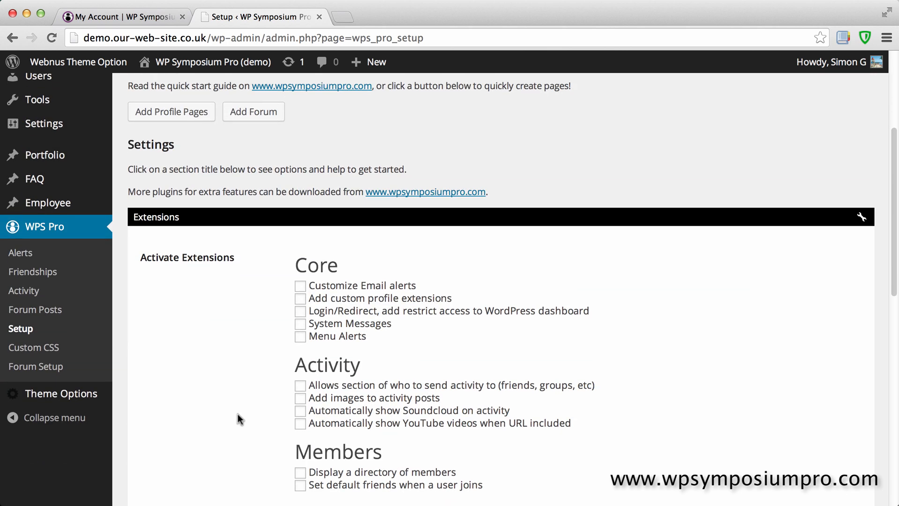
scroll("down", 3)
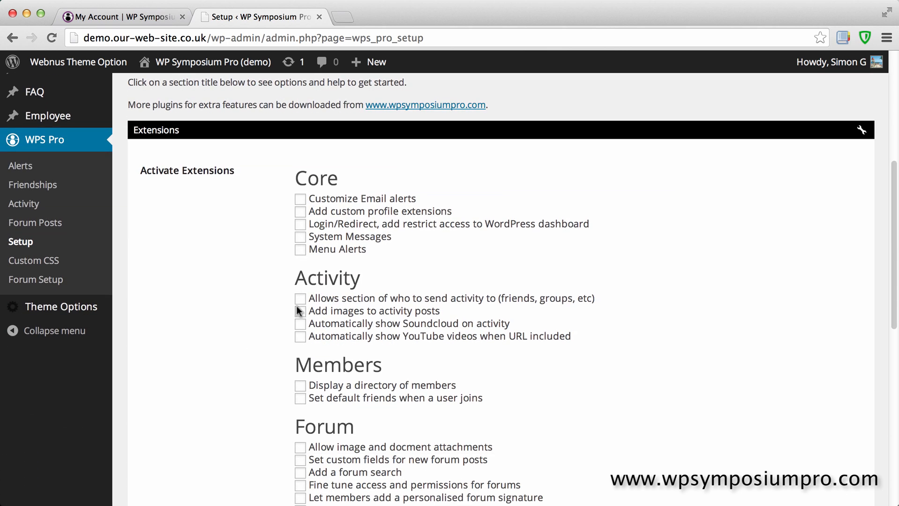
scroll("down", 3)
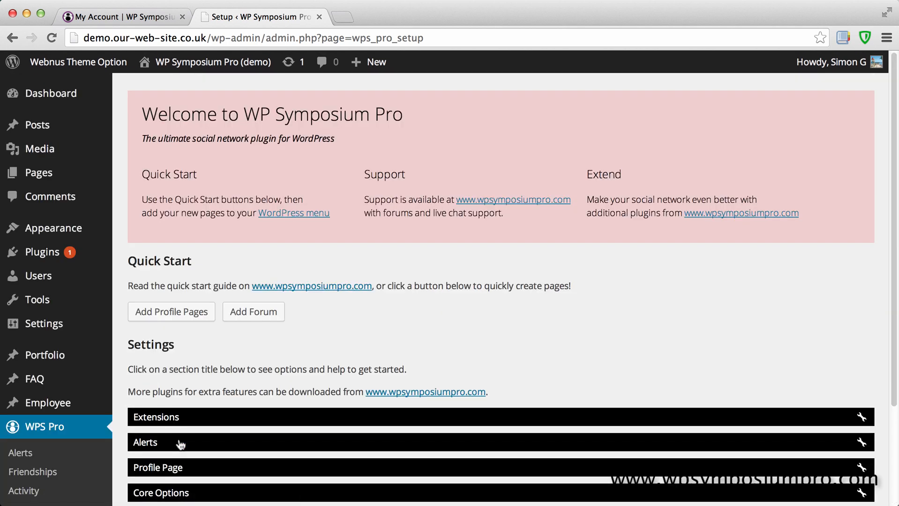
left_click(156, 417)
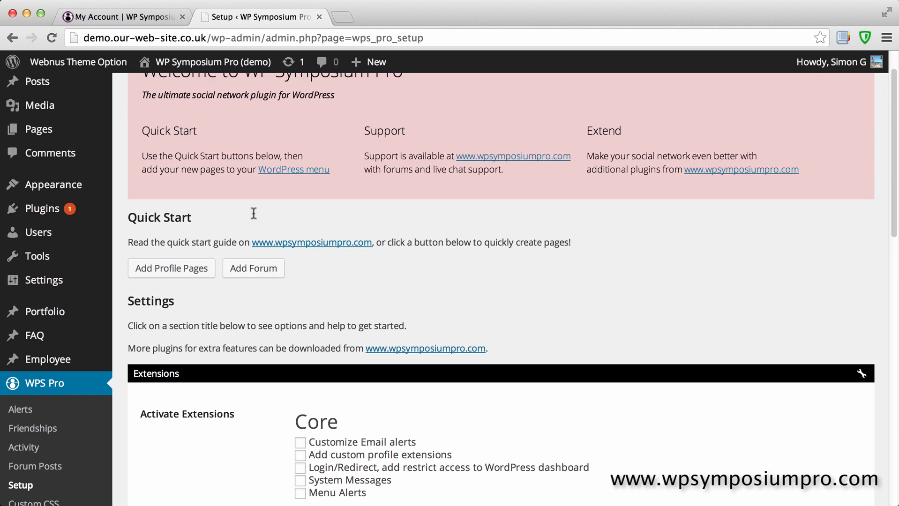
left_click(210, 61)
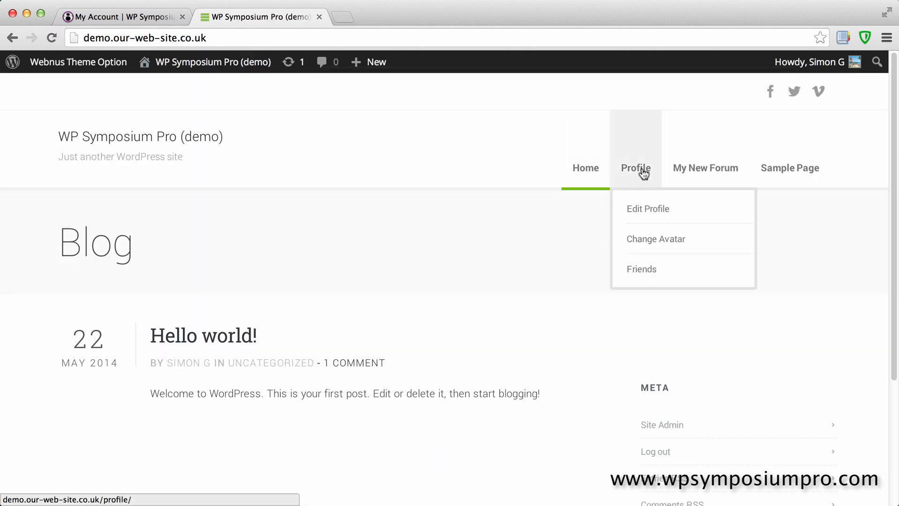
Check the profile's Share with dropdown lists All friends and Selected friends, then return to Setup.
left_click(635, 168)
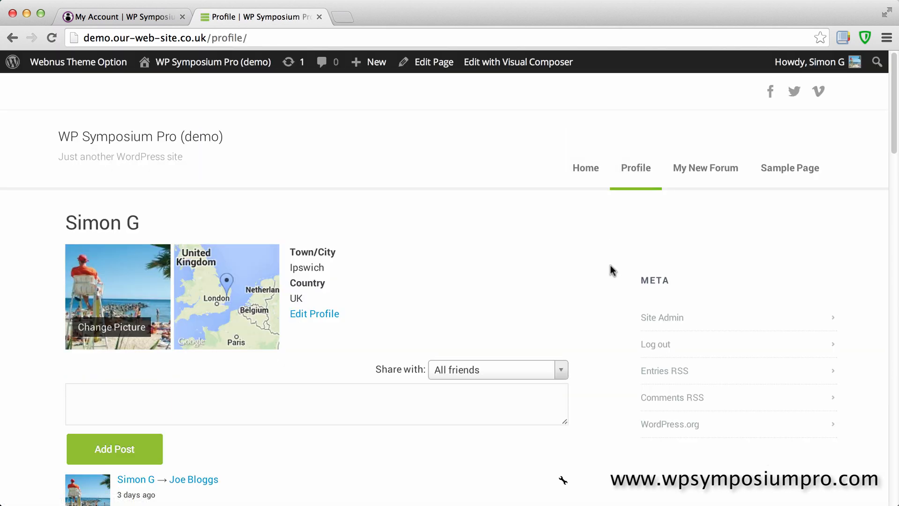
left_click(498, 369)
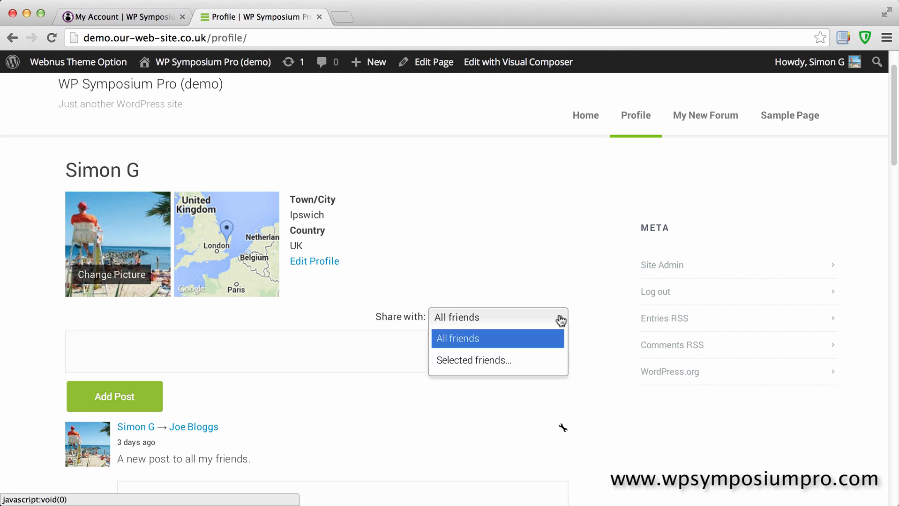
mouse_move(594, 304)
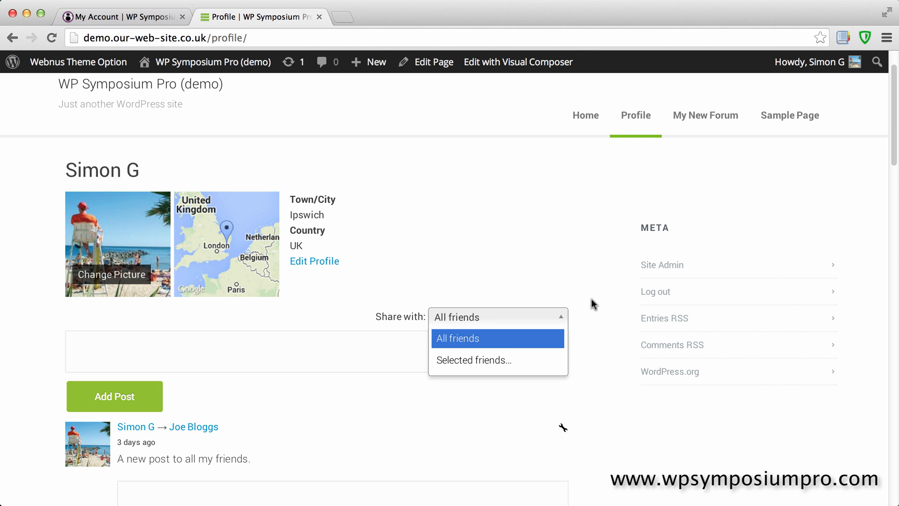
left_click(213, 62)
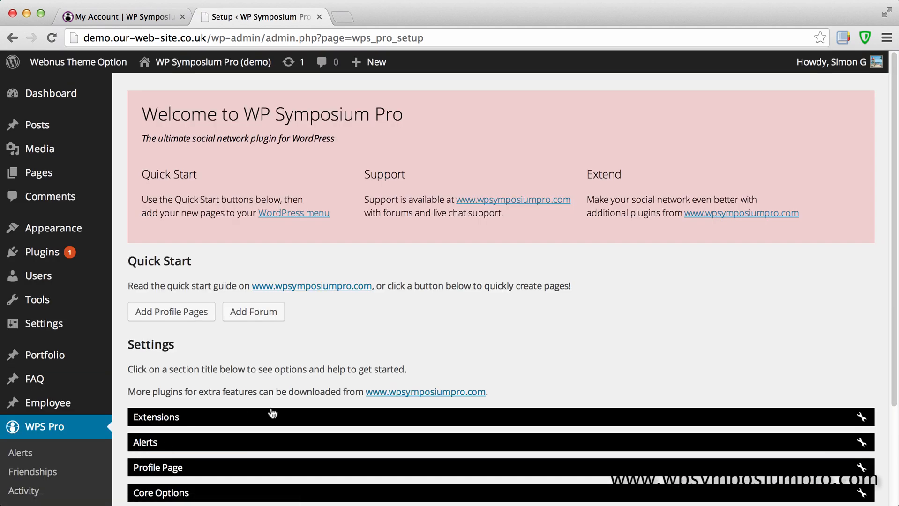
Expand Extensions to see only the activity recipients option ticked.
left_click(156, 417)
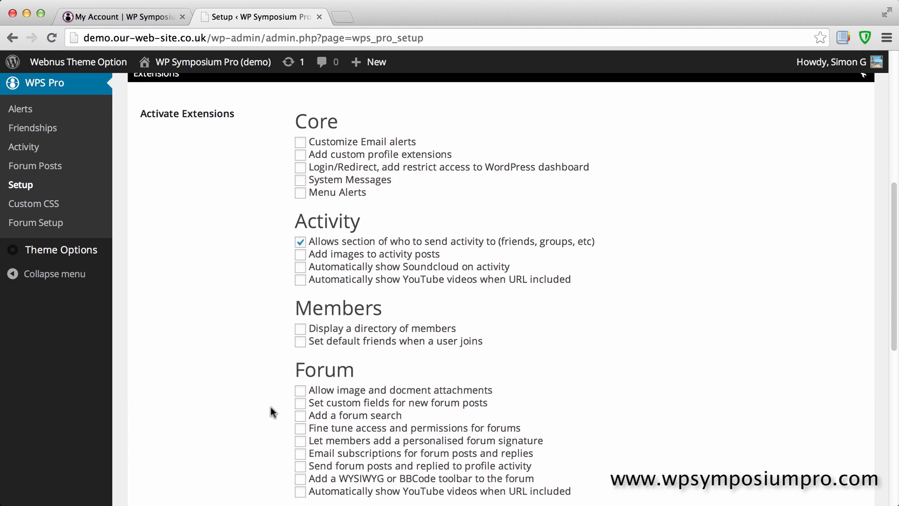
scroll("down", 3)
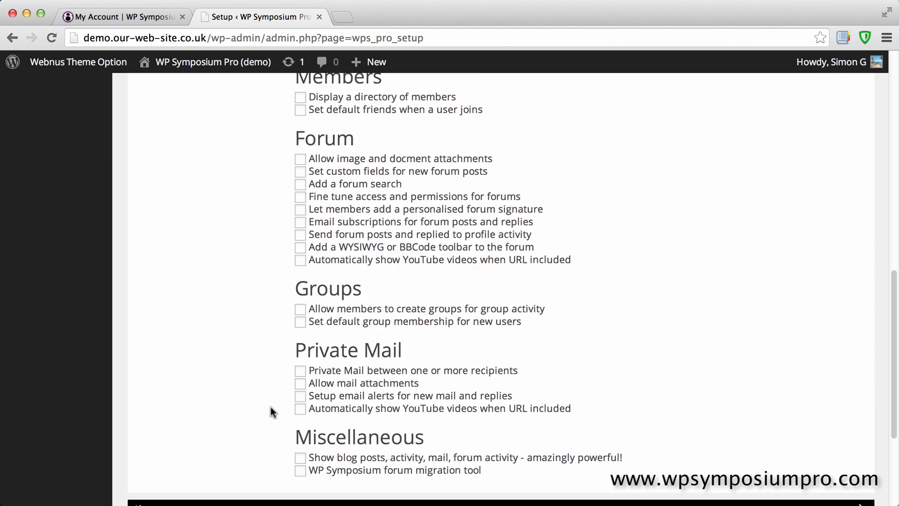